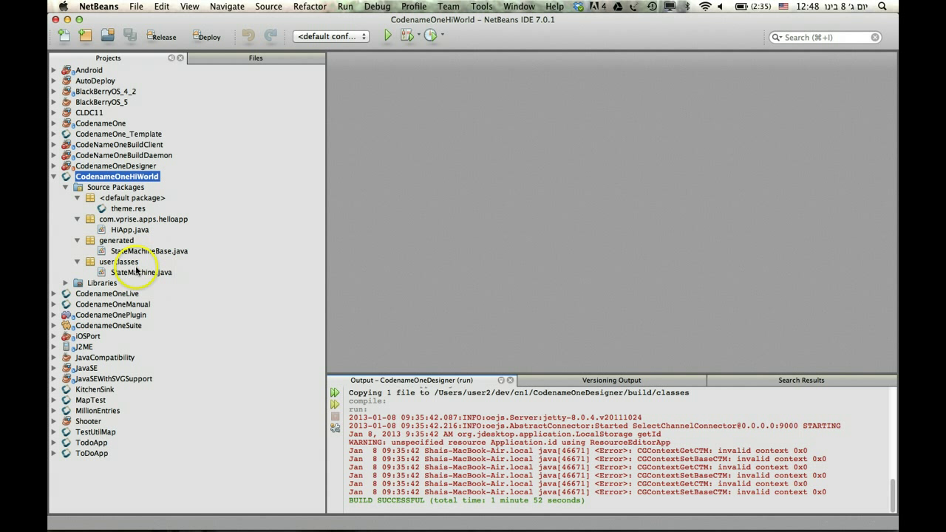
Open theme.res from the CodenameOneHiWorld project in Codename One Designer.
click(77, 240)
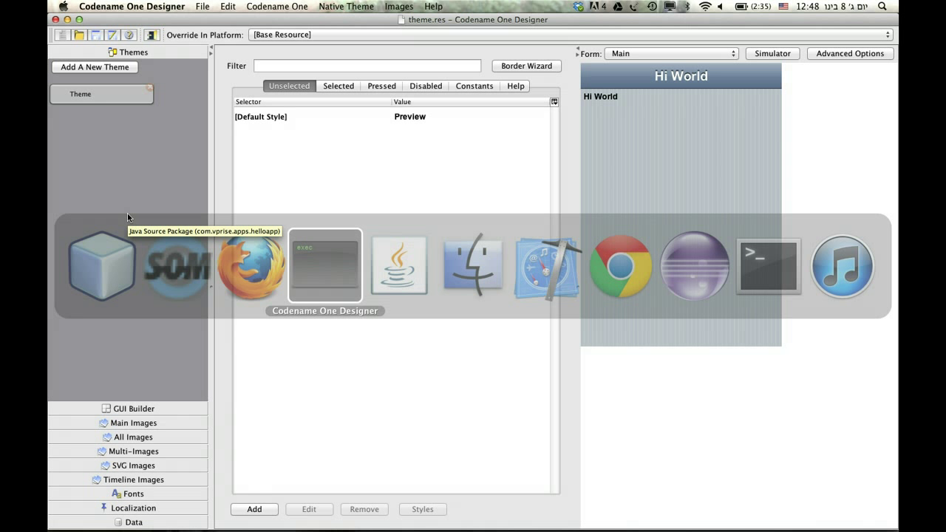
Bring the Designer window forward and show the GUI Builder forms list with Main.
click(101, 94)
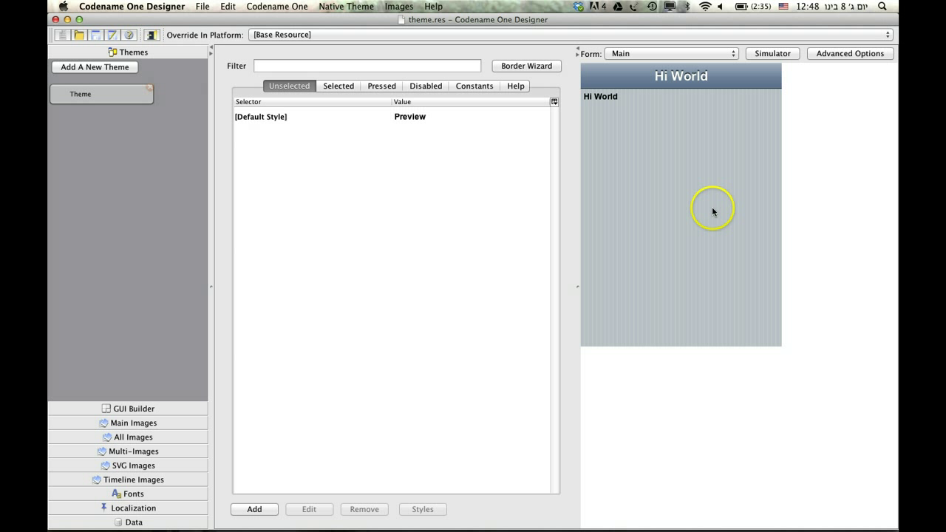
mouse_move(181, 408)
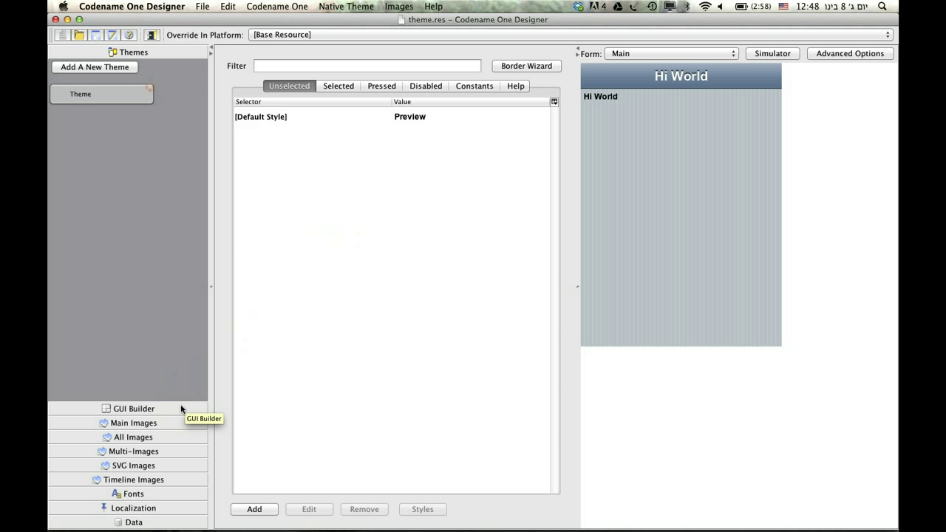
click(134, 408)
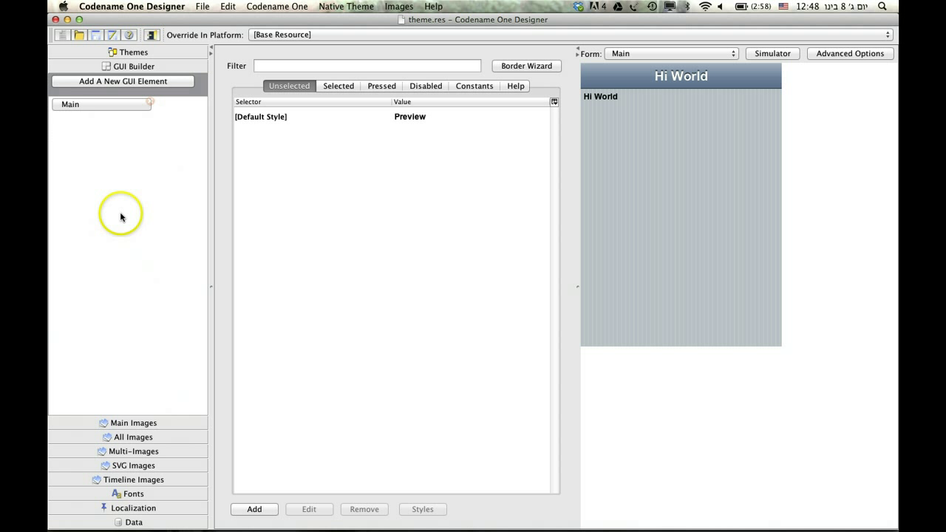
Add a new GUI element named SecondForm using the BlankForm template.
click(123, 82)
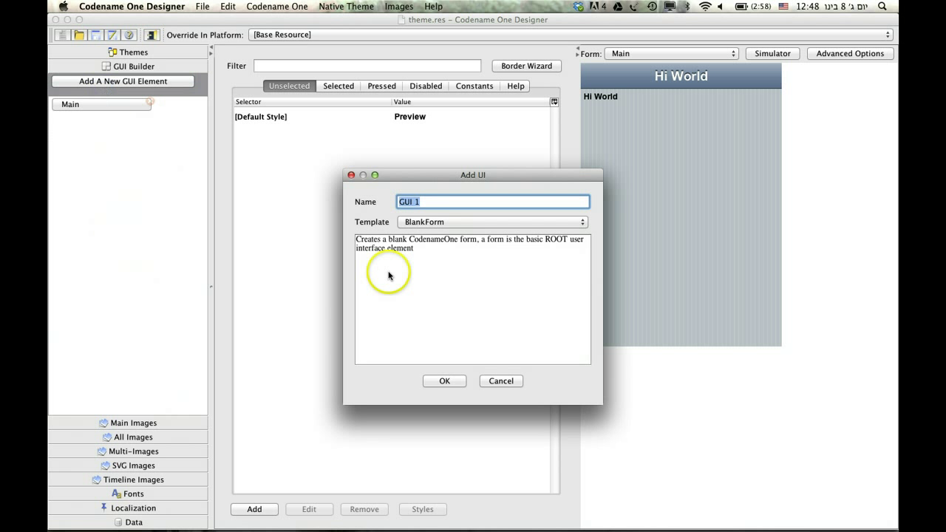
mouse_move(150, 87)
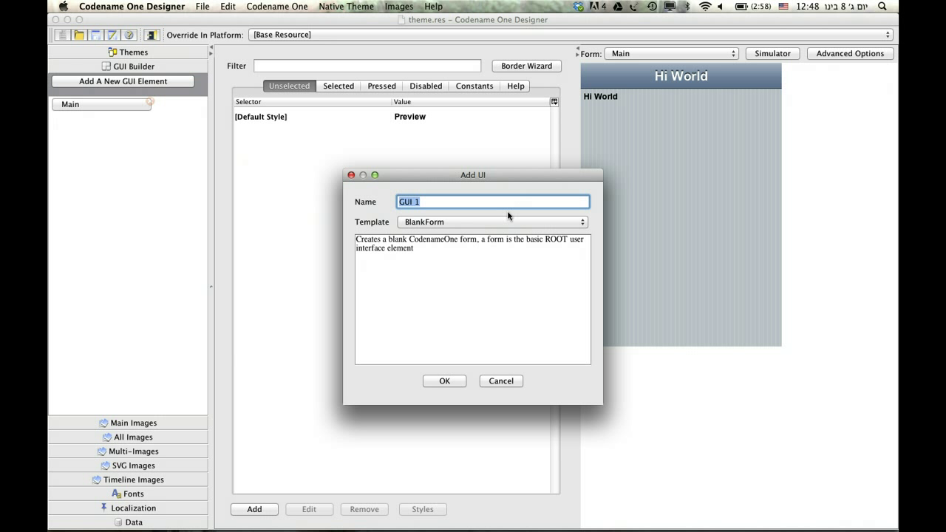
text(SecondForm)
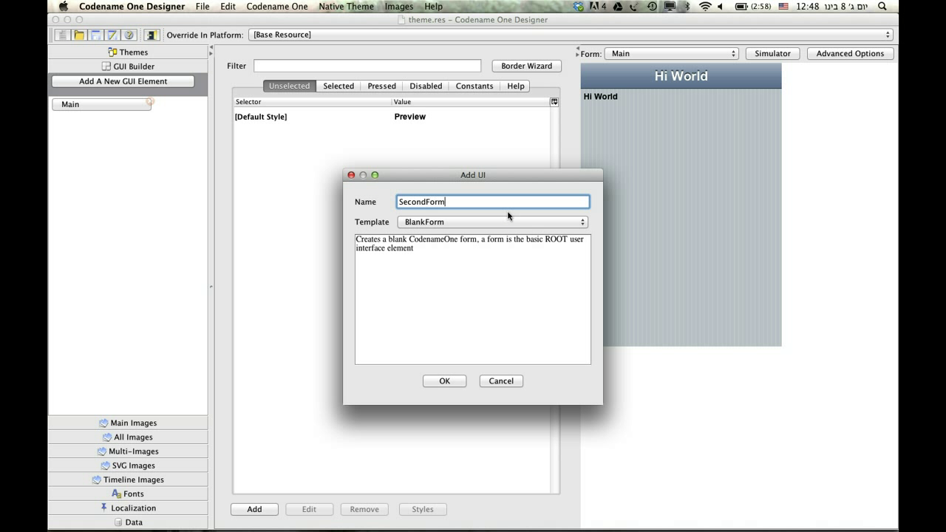
click(444, 380)
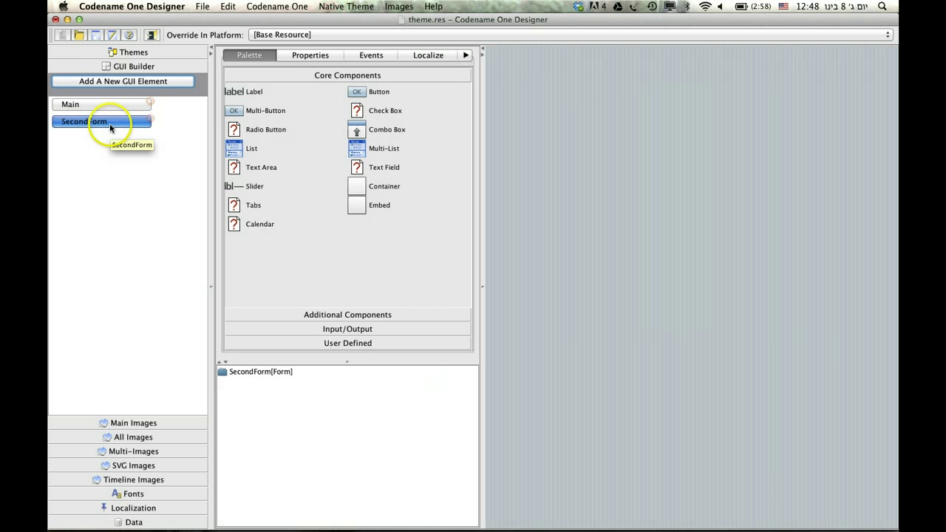
Set SecondForm's Title property to 'Second Form', then reopen the Main form.
click(310, 54)
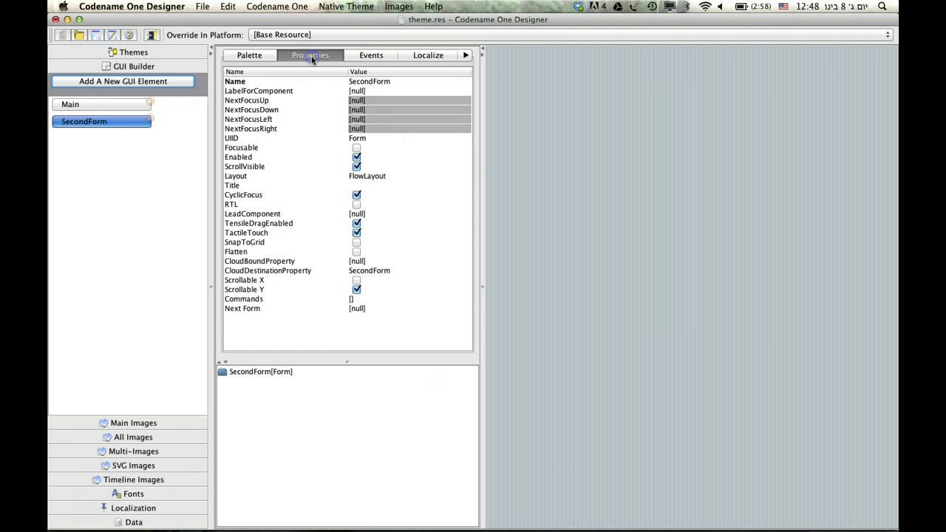
click(261, 371)
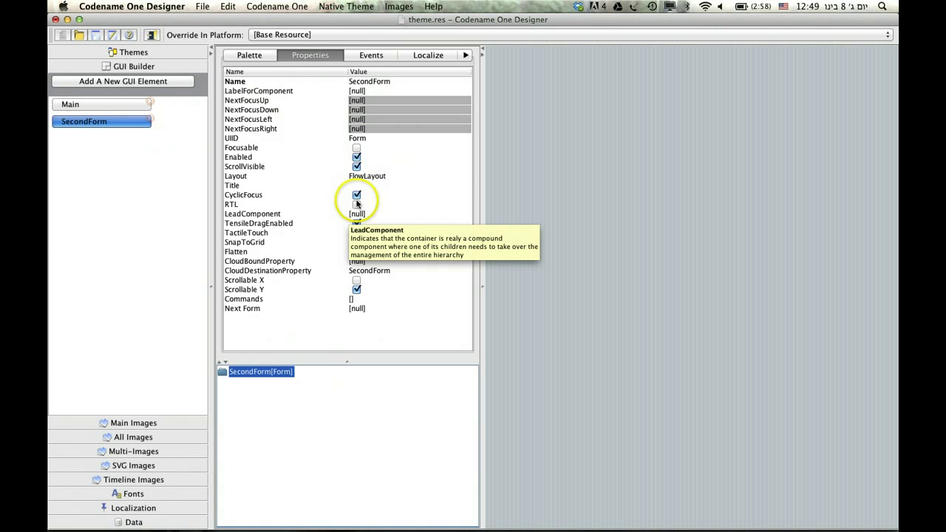
click(407, 185)
text(Second Form)
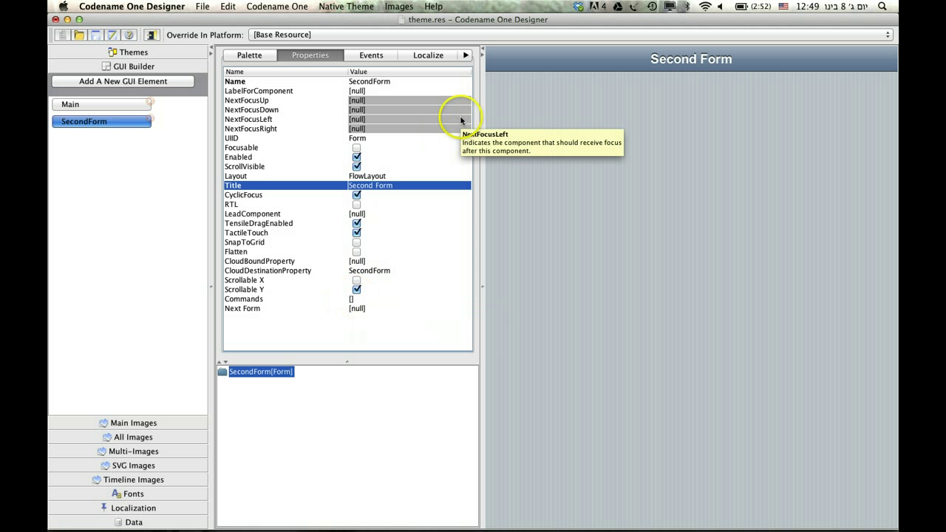
click(70, 104)
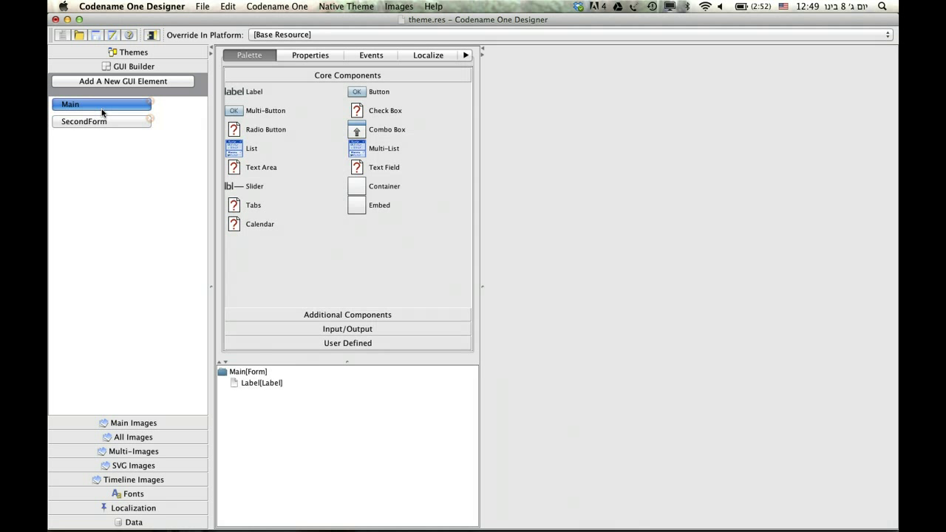
Drag a Button onto Main beside the label and label it 'Go To Second Form'.
click(70, 104)
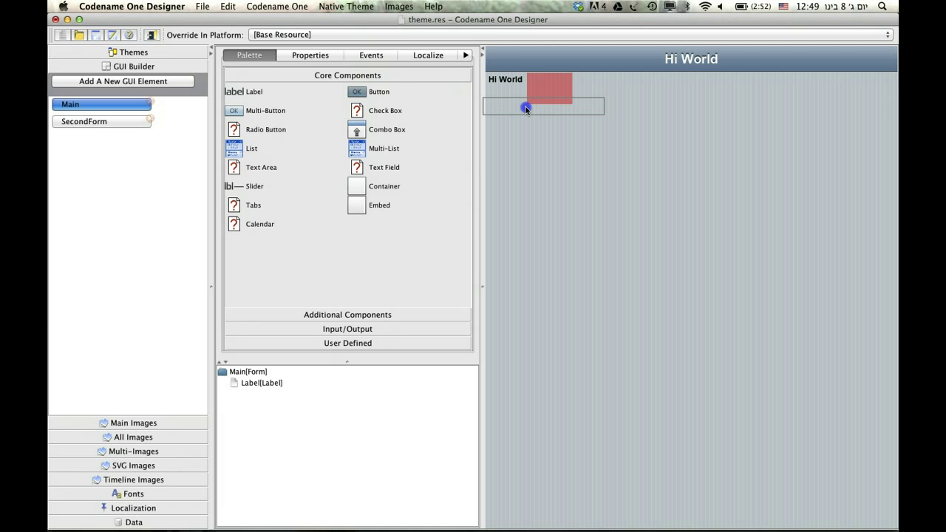
drag(356, 92, 549, 89)
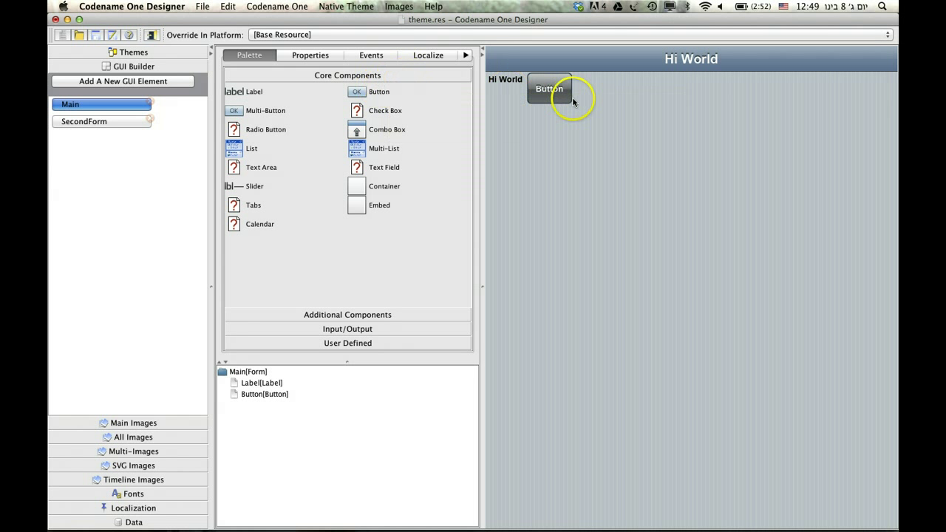
click(309, 55)
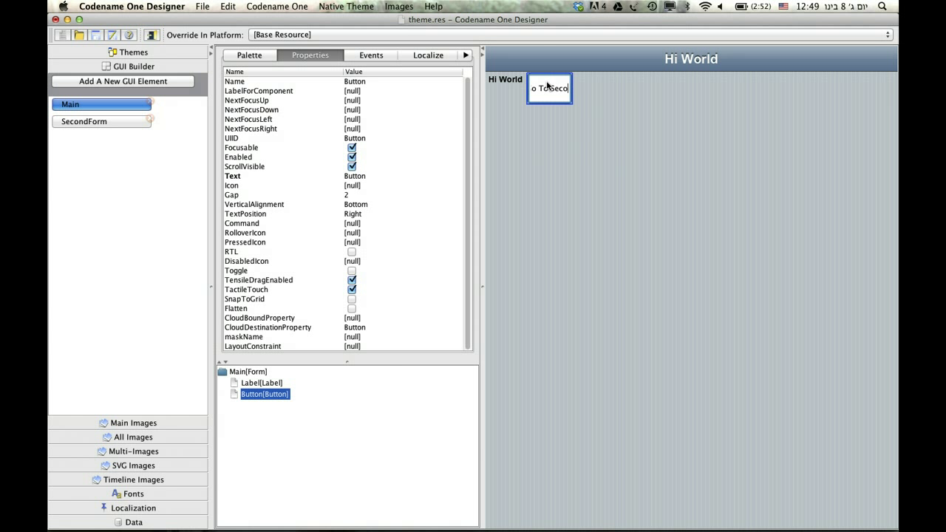
text(Go To Second Form)
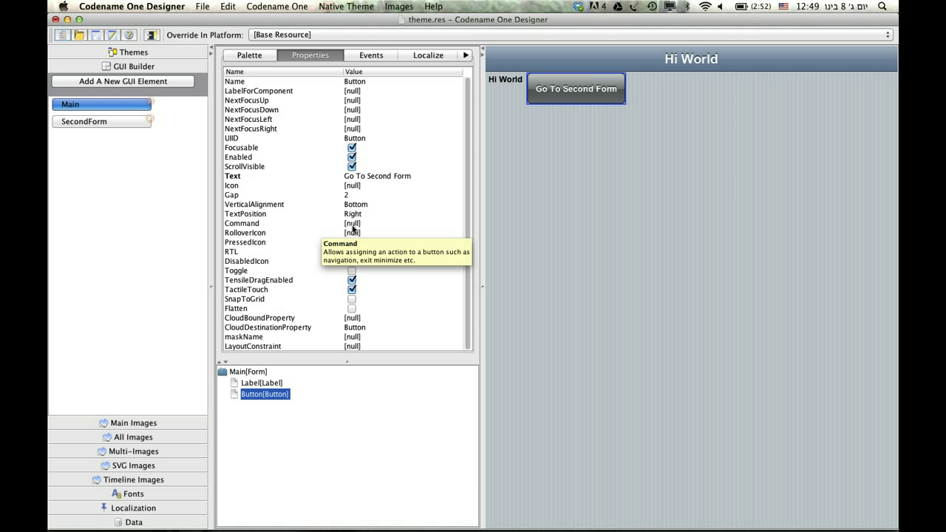
click(353, 223)
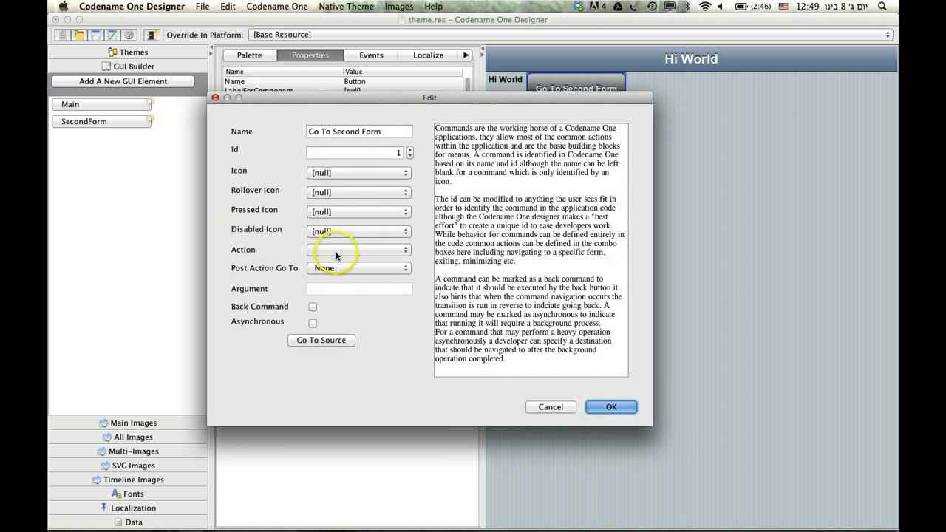
Set the button command's Action to SecondForm and confirm with OK.
click(358, 249)
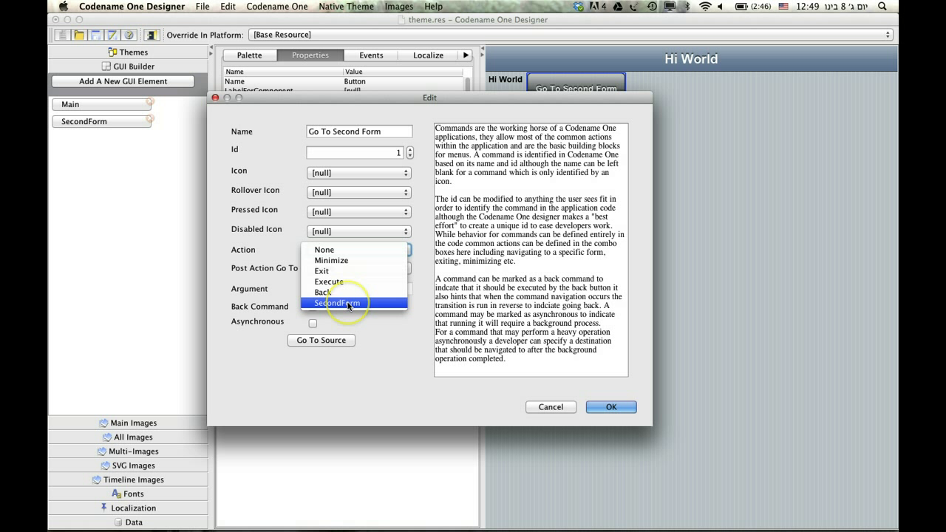
click(337, 303)
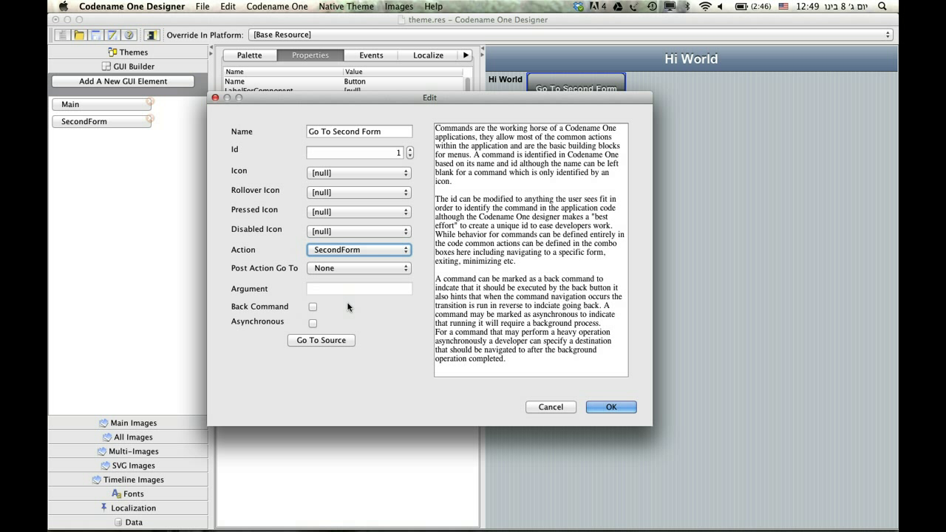
click(609, 406)
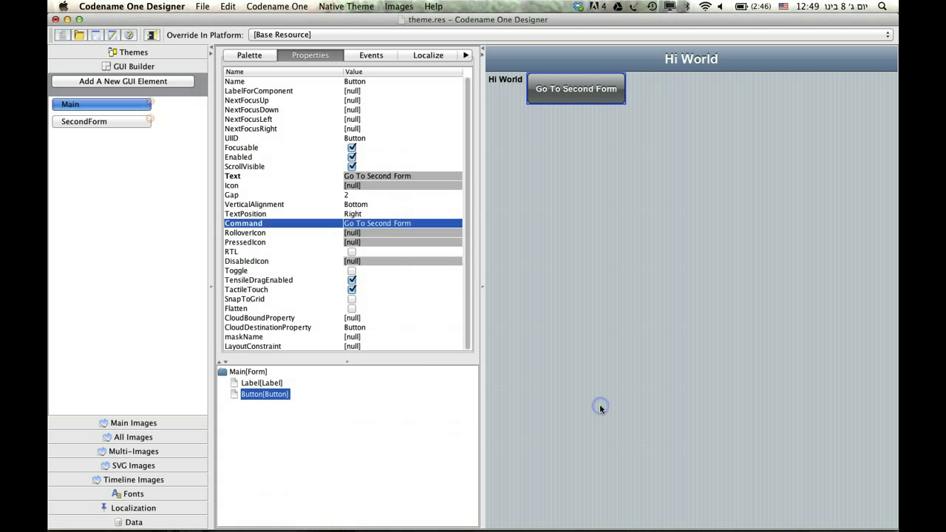
mouse_move(144, 80)
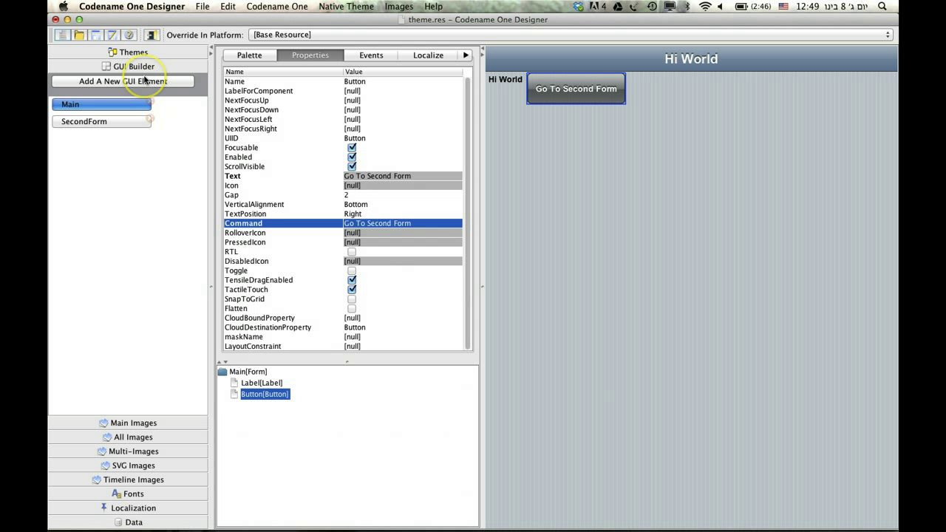
mouse_move(181, 102)
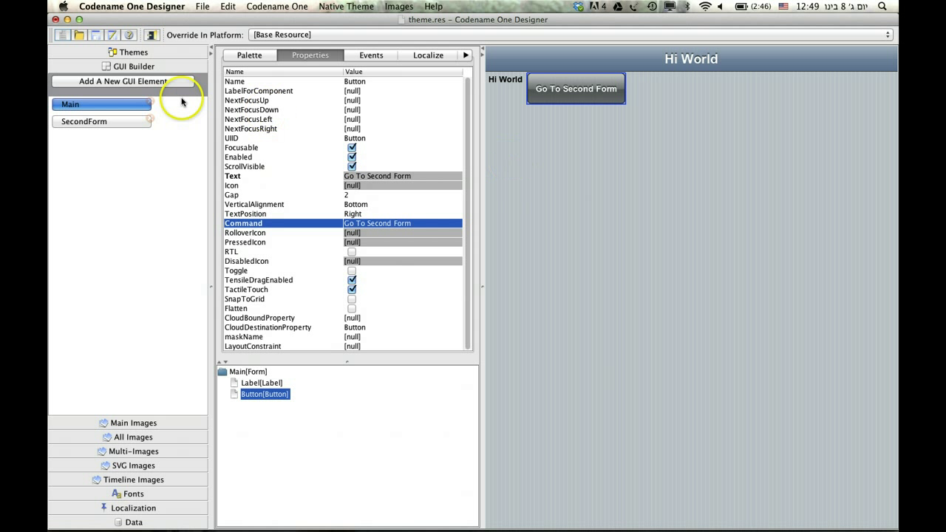
Preview Main in Themes, then return to GUI Builder to edit SecondForm.
click(133, 52)
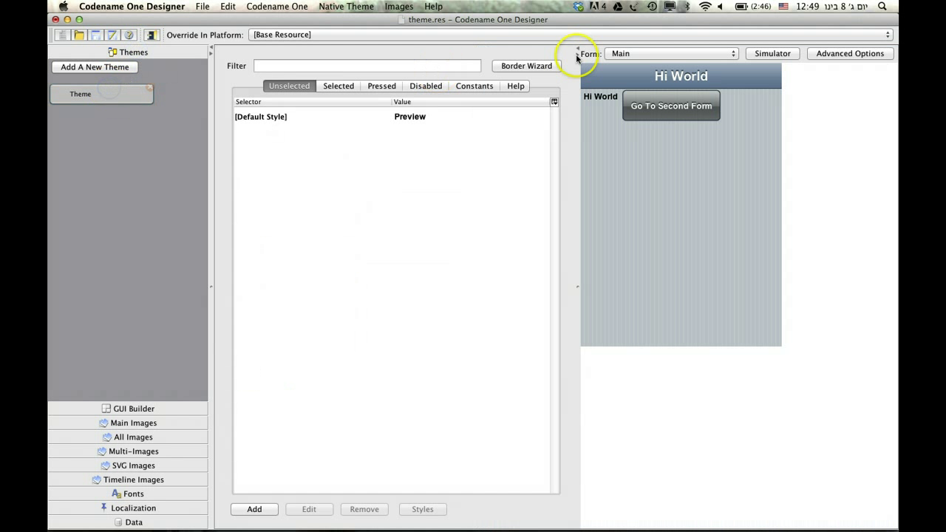
click(670, 105)
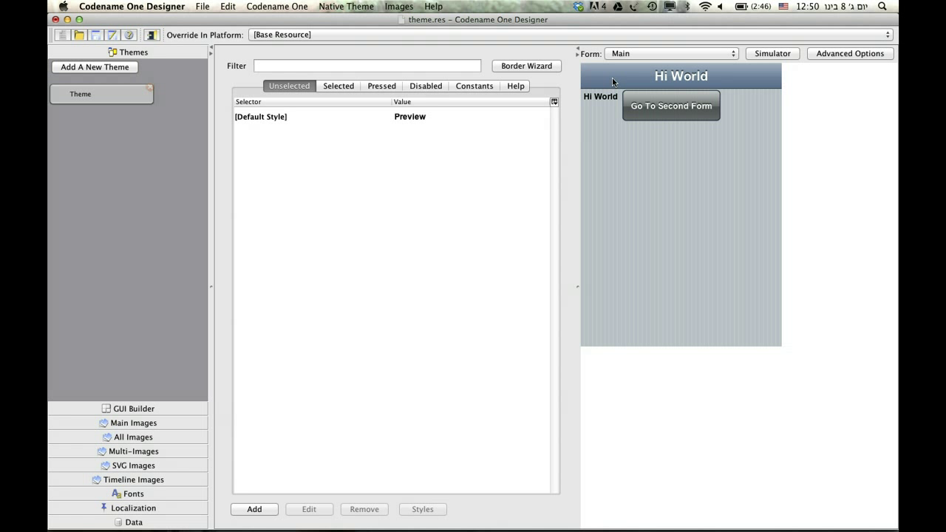
click(133, 408)
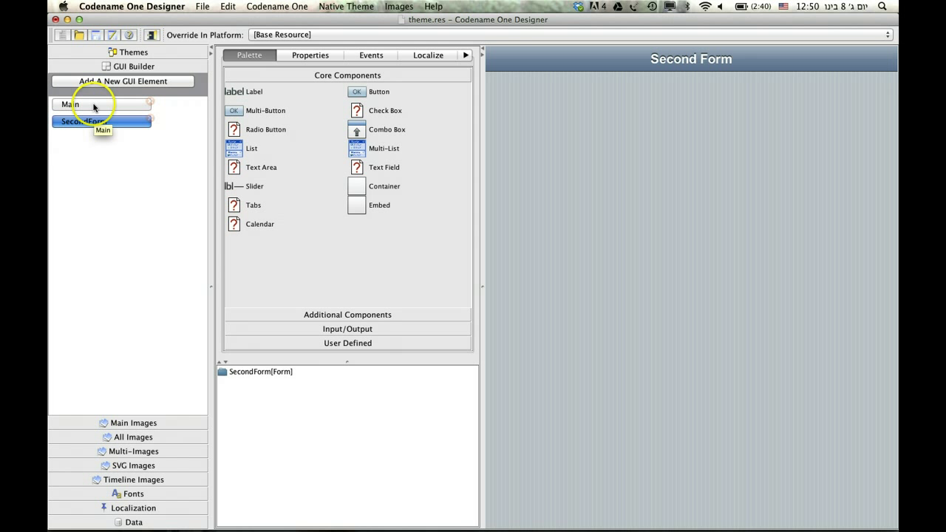
mouse_move(342, 102)
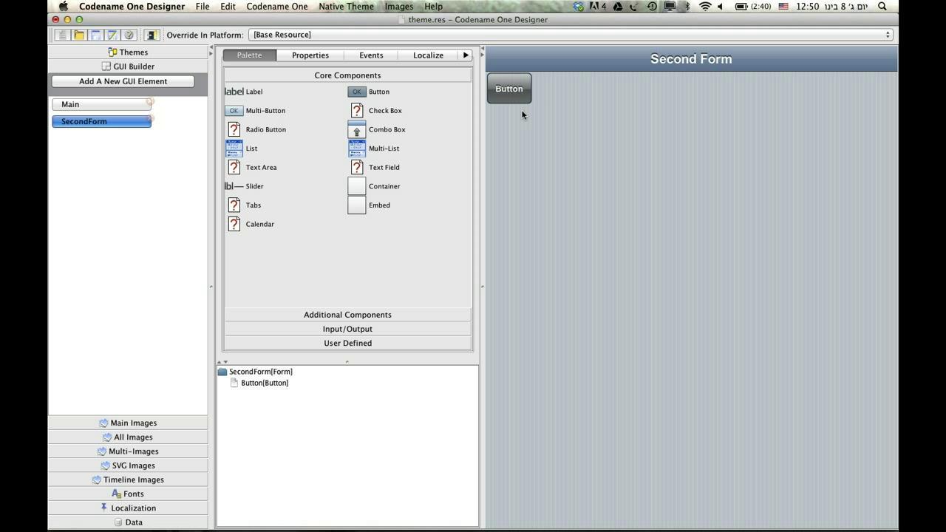
Select the new button on SecondForm and generate its Action Event handler.
click(508, 88)
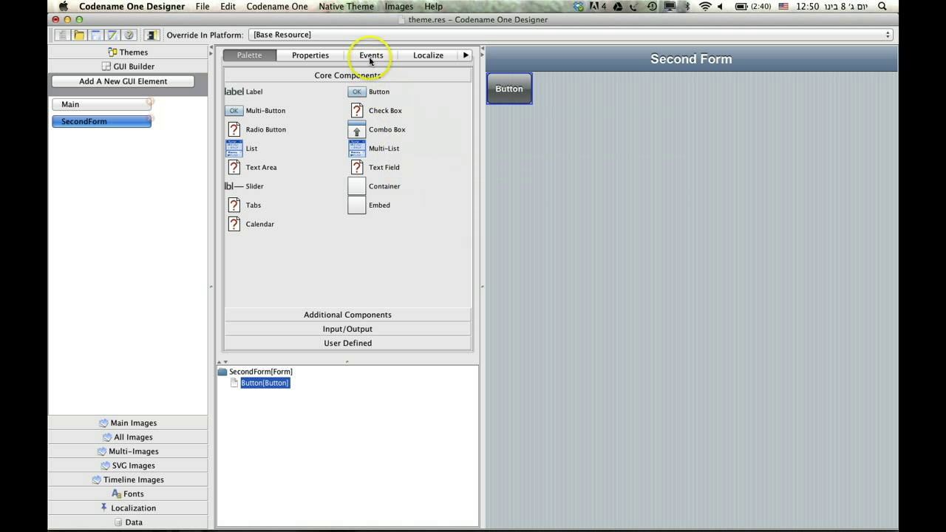
click(371, 55)
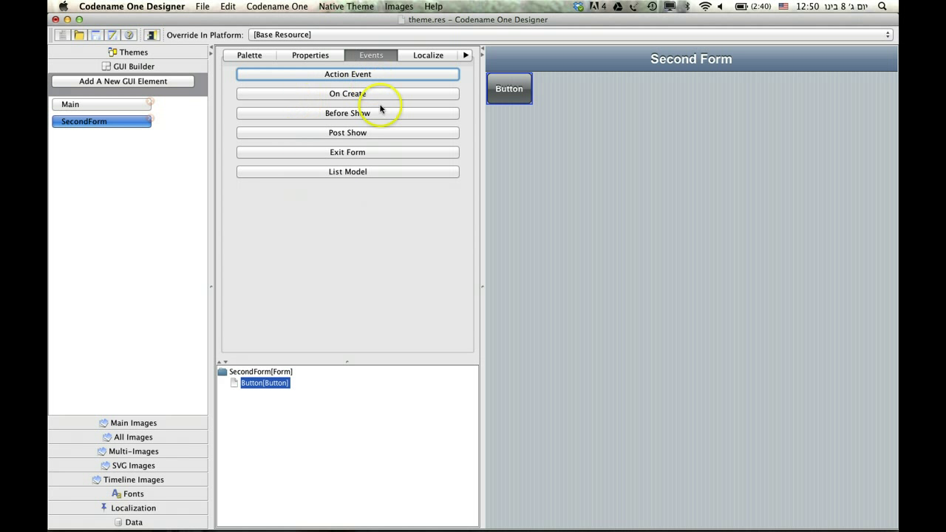
click(348, 74)
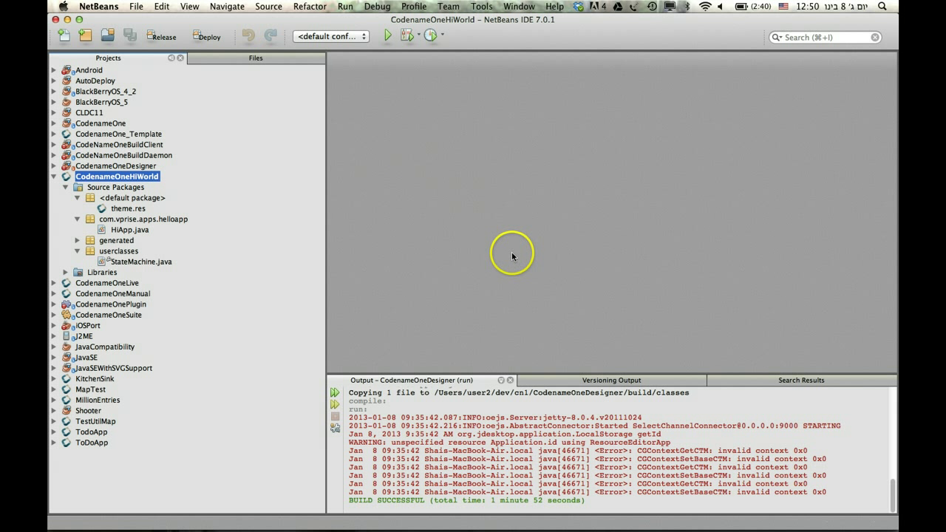
mouse_move(467, 167)
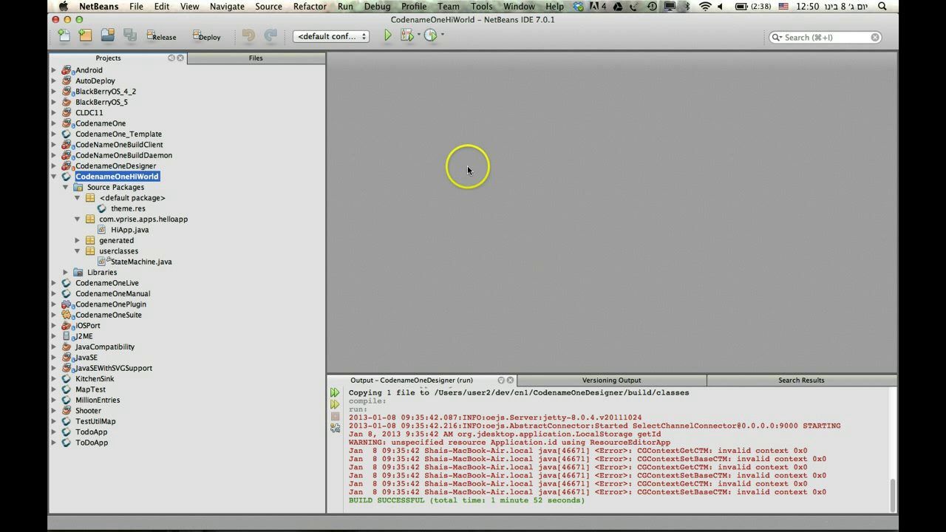
Open StateMachine.java and expand the generated package showing StateMachineBase.java.
double_click(141, 262)
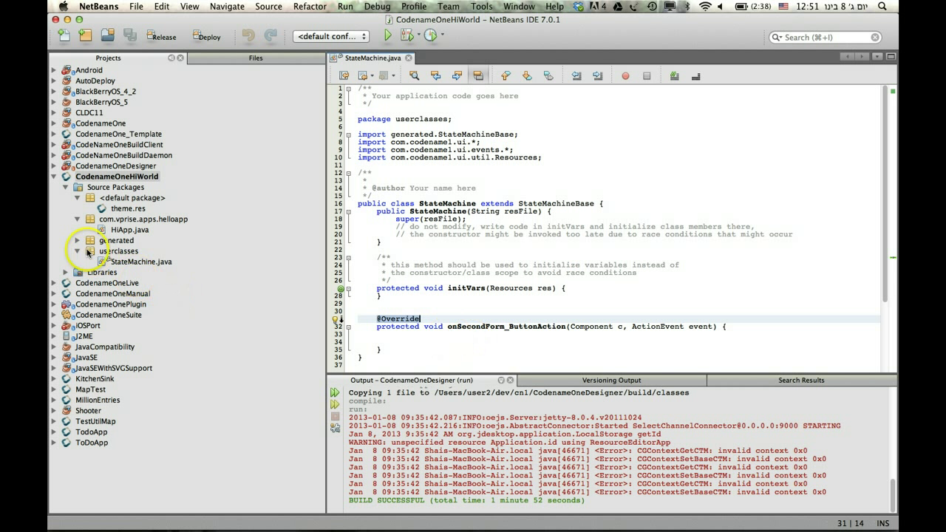
click(77, 240)
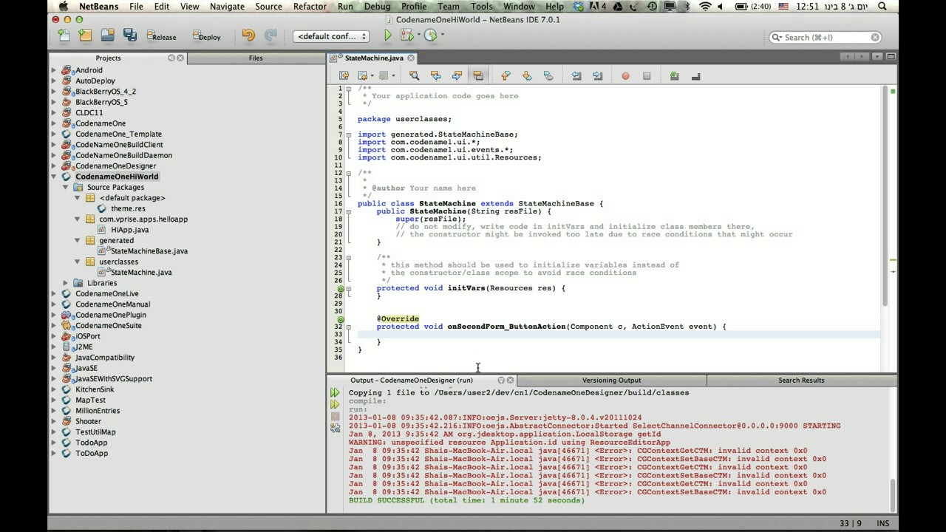
Write Dialog.show("Hi World", "Whoo", "OK", null); in onSecondForm_ButtonAction and save.
text(Dialog.show(FORM_STATE_KEY_NAME, c, cmds)
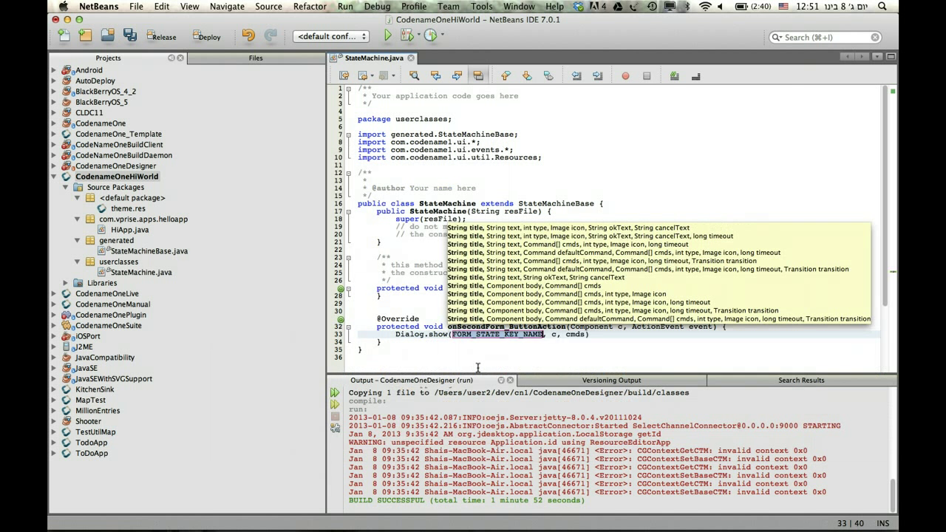
text(Hi ")
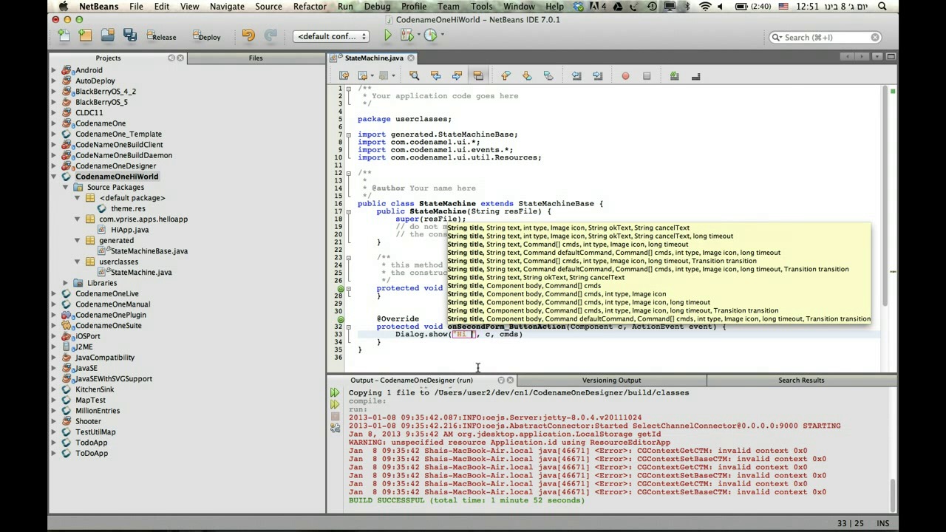
text(World)
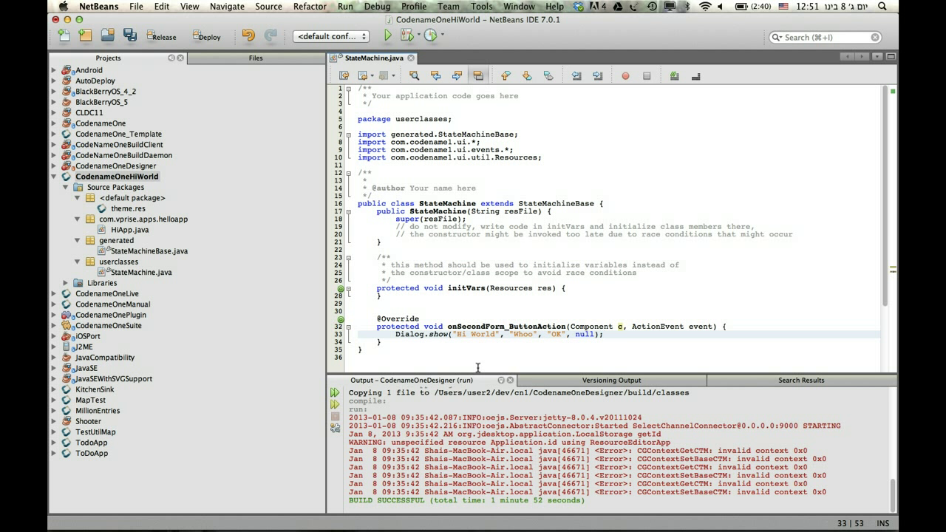
key(cmd+s)
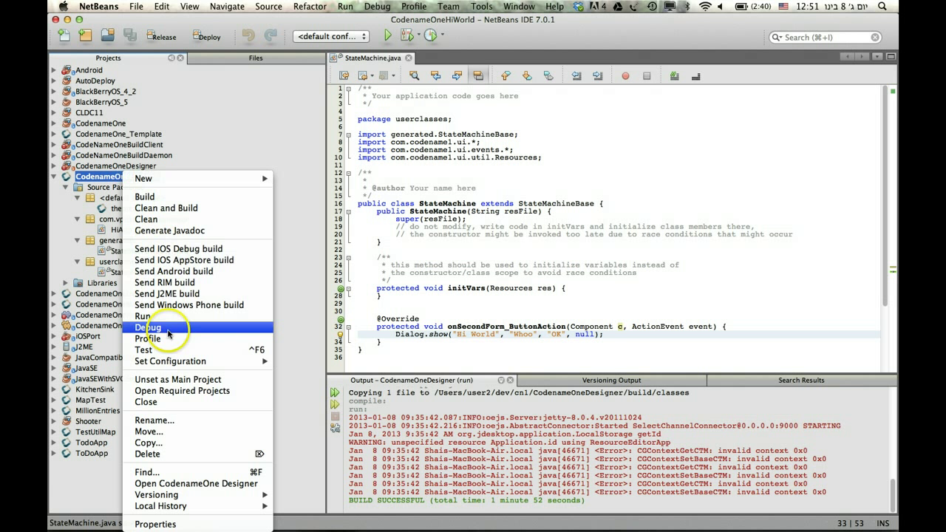
Run the app in the simulator, open Second Form, and confirm its button shows the Hi World dialog.
click(143, 316)
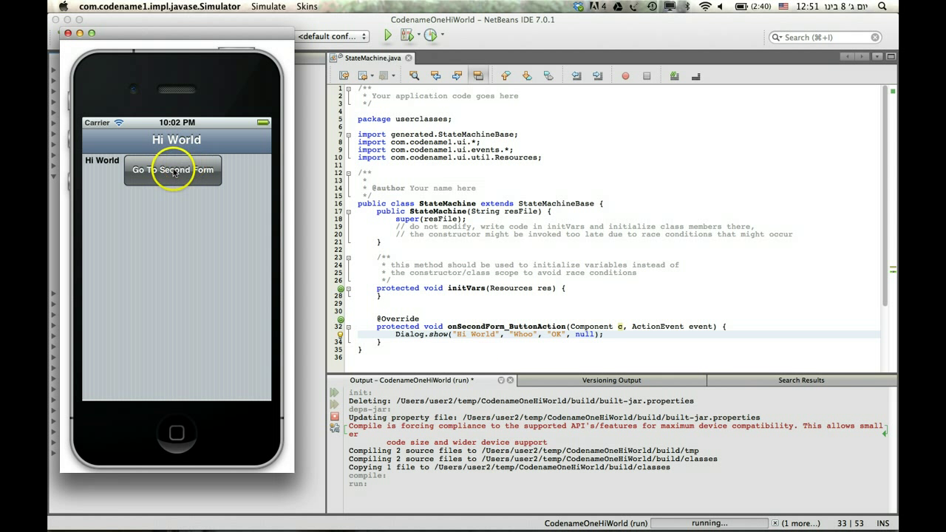
click(173, 169)
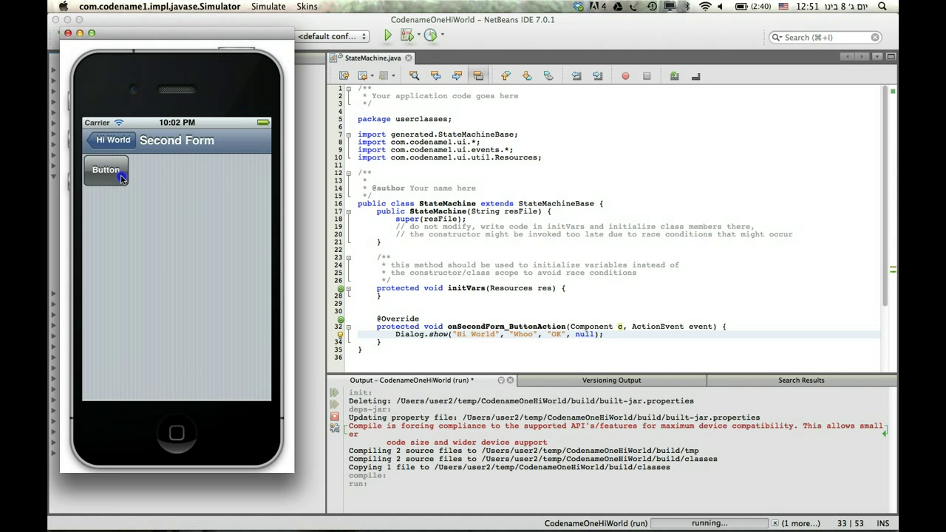
click(105, 169)
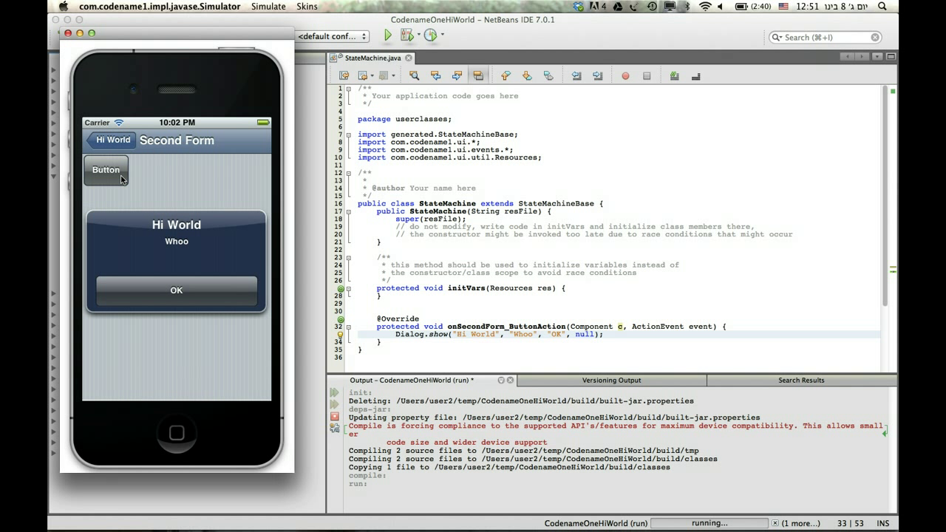
click(176, 290)
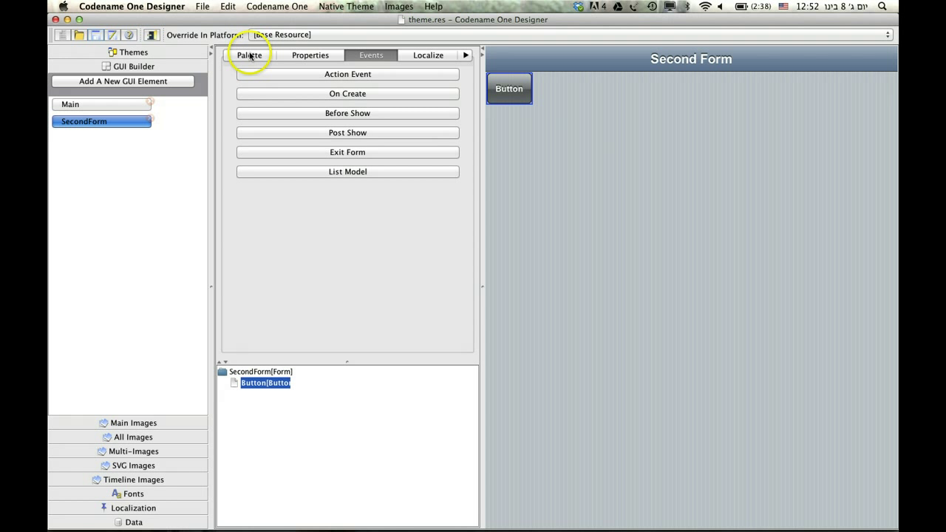
Drop a Label from the Palette beside Second Form's button and rename it myCodeLabel.
click(249, 54)
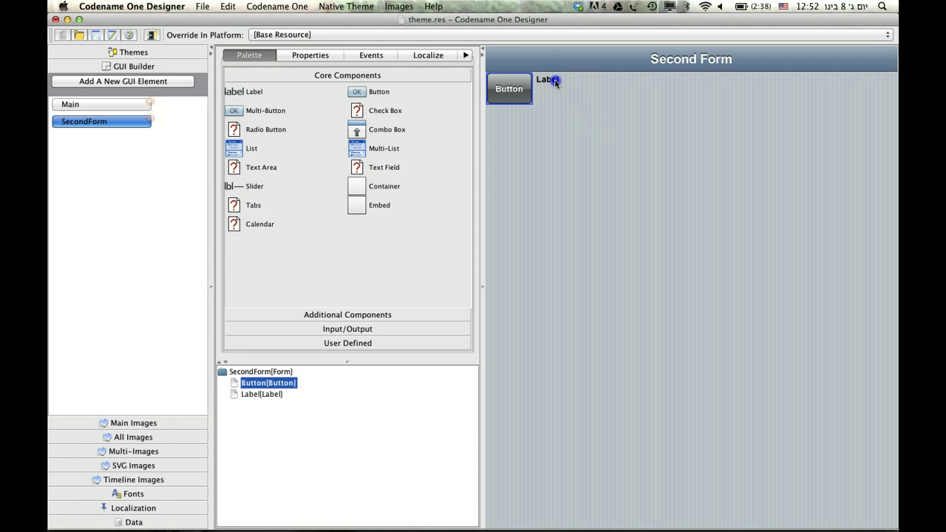
click(547, 79)
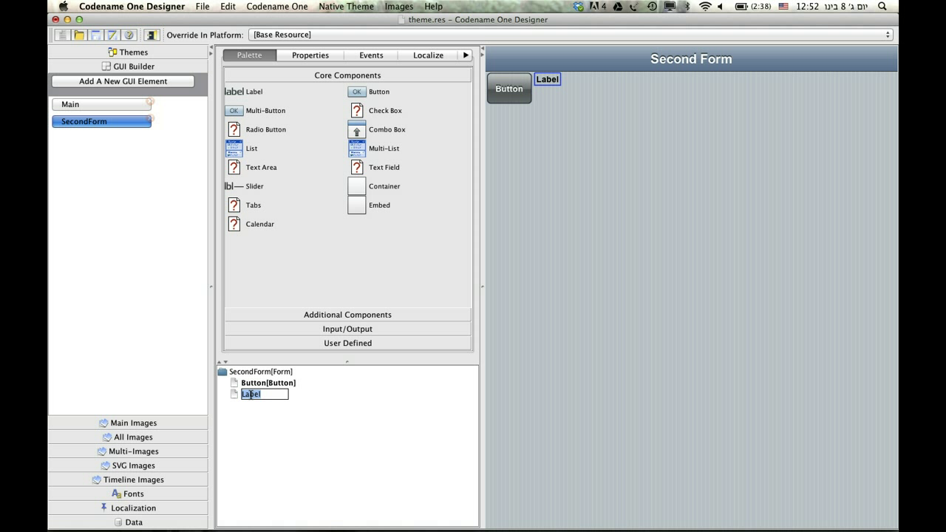
text(myCode)
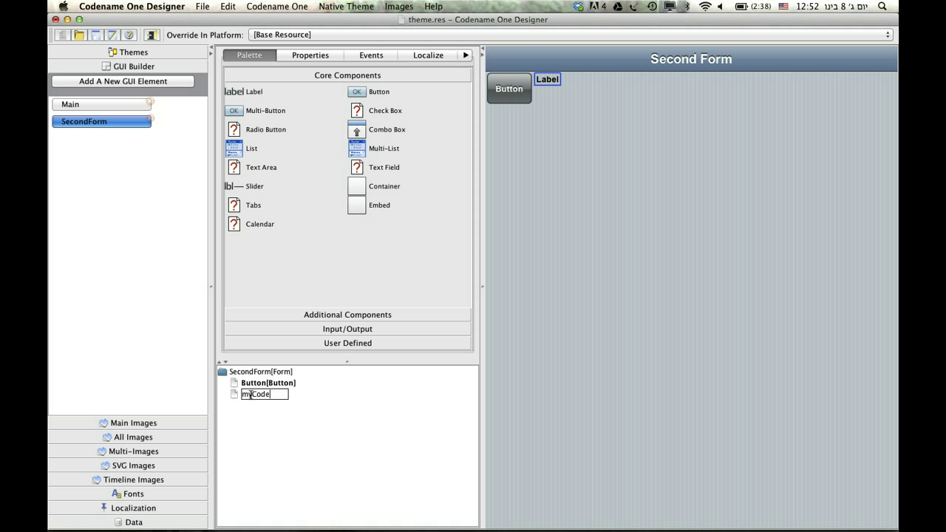
text(Label)
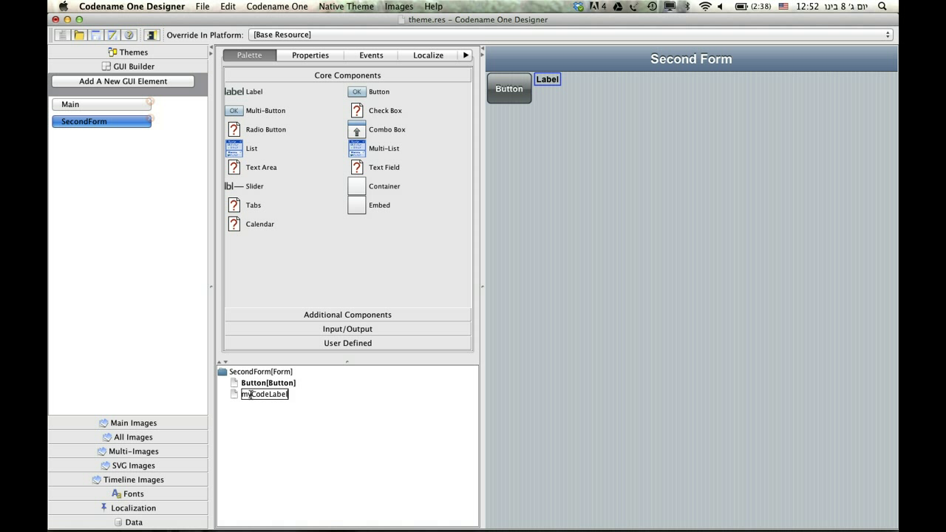
click(275, 393)
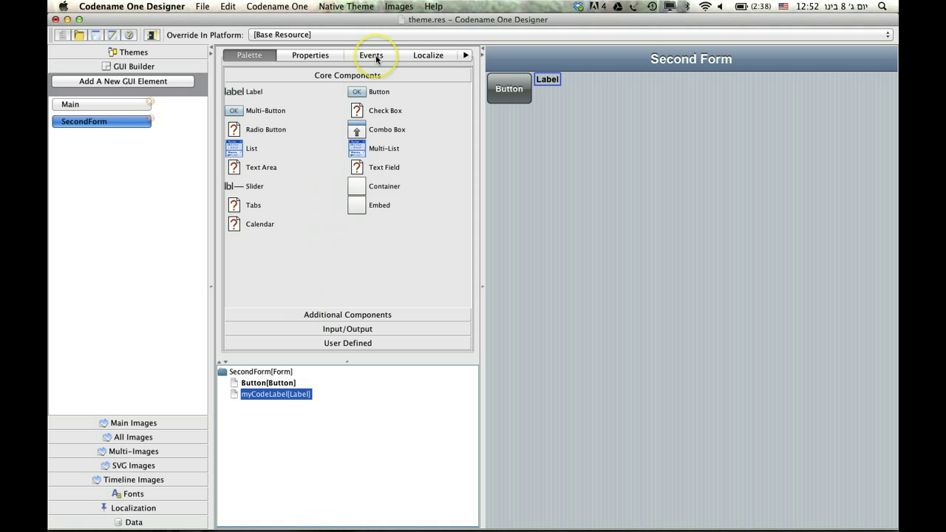
Select SecondForm in the Events tab and generate its Before Show handler, beforeSecondForm.
click(371, 55)
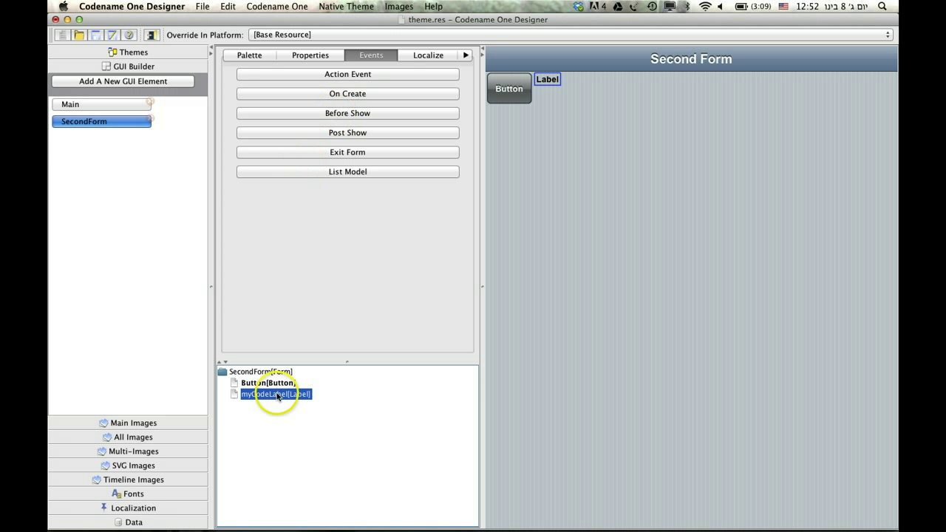
click(260, 372)
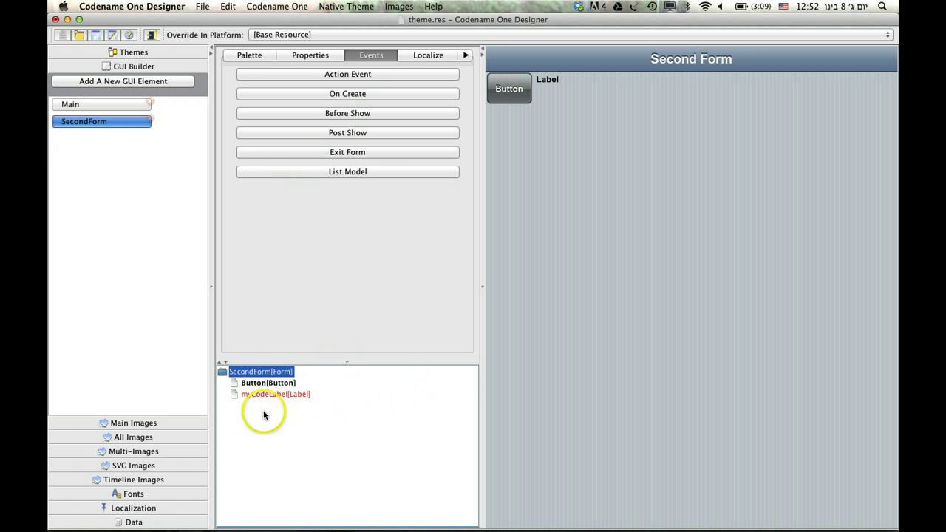
click(276, 394)
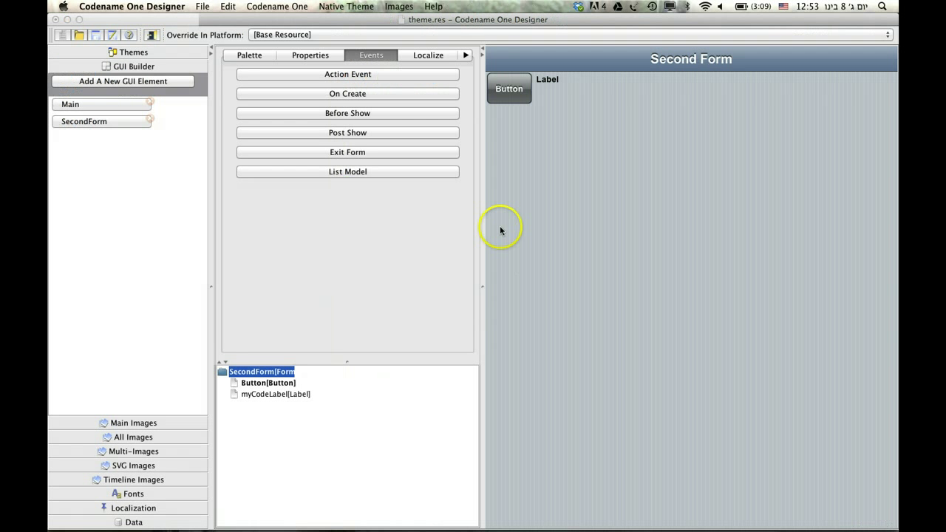
click(347, 113)
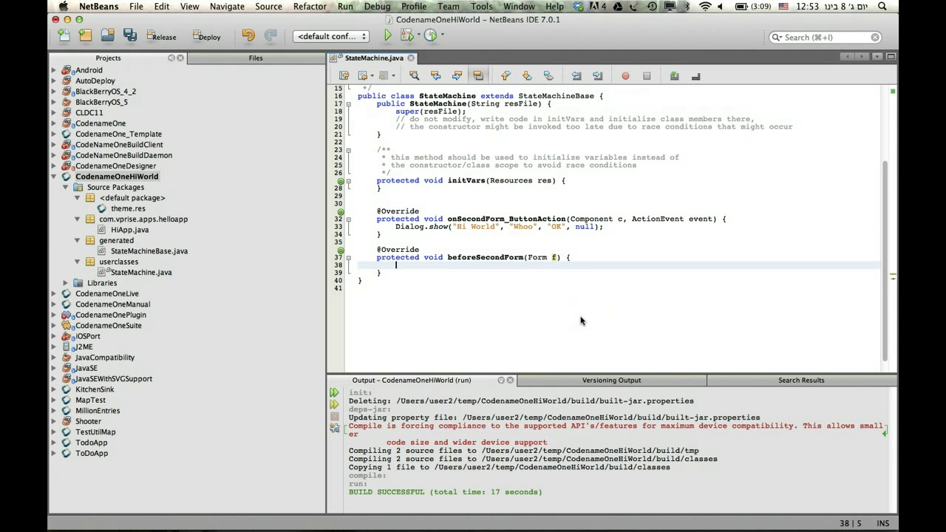
Make beforeSecondForm call findMyCodeLabel(f).setText("Set From Code") and run the project.
text(find)
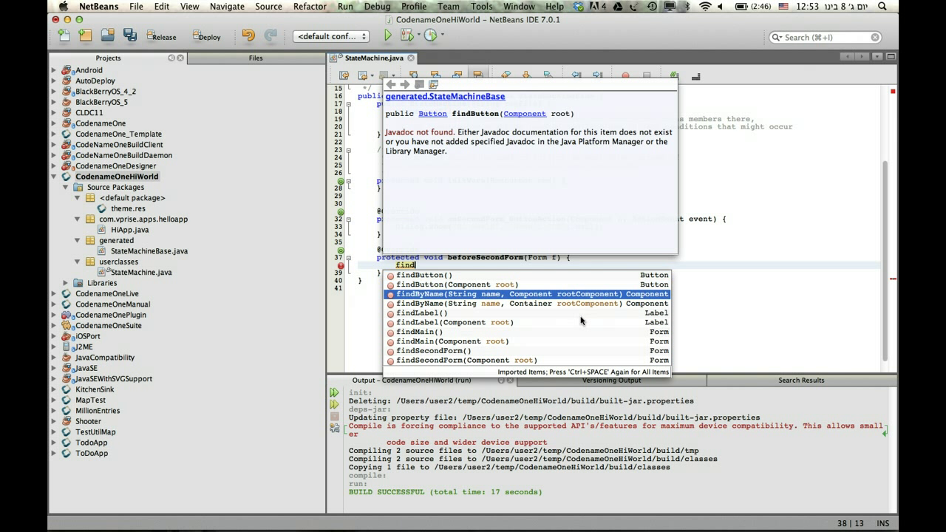
key(Escape)
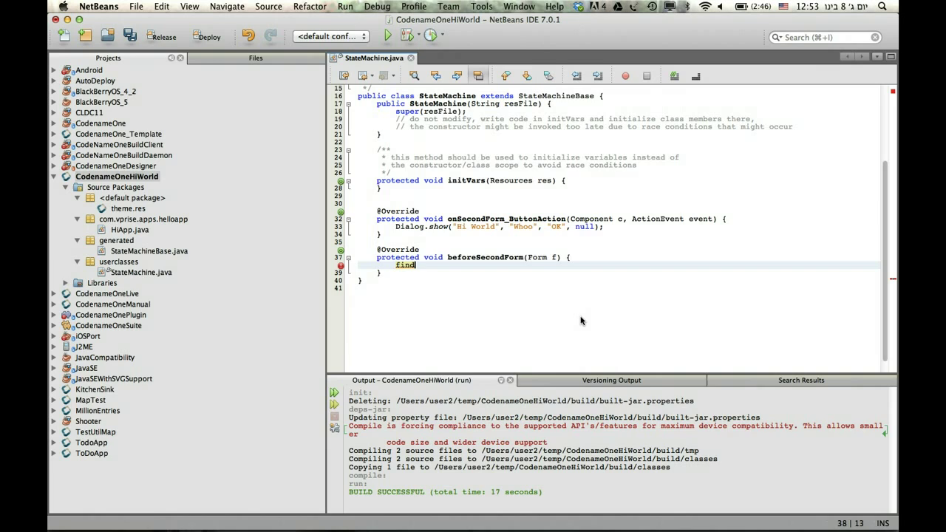
text(M)
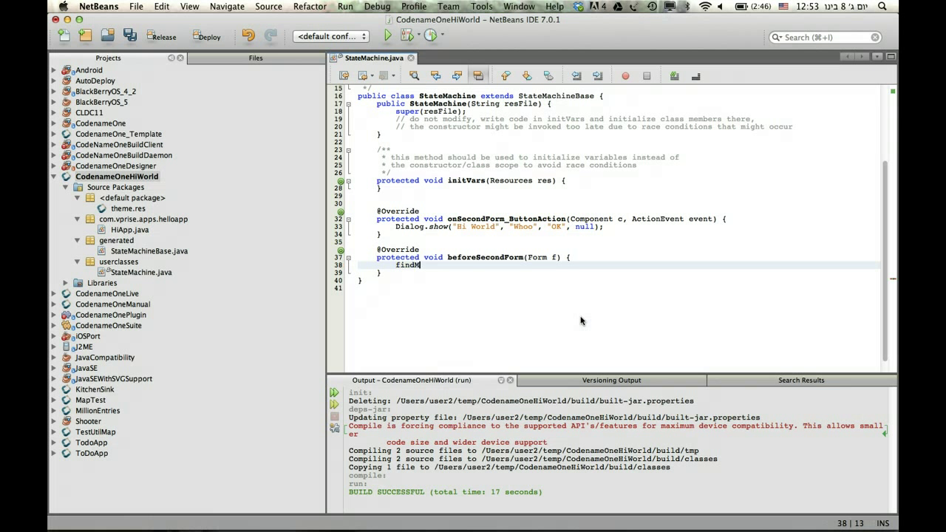
text(yCodeLabel(f).setText("");)
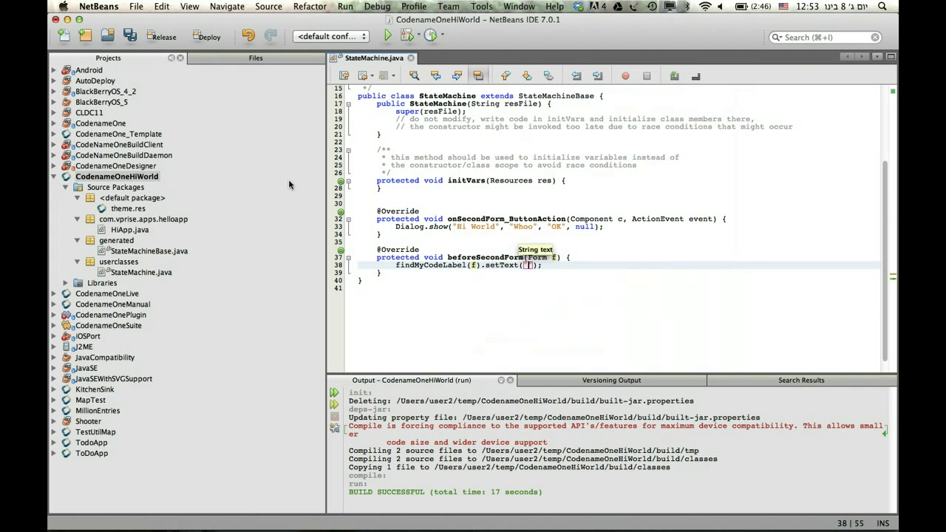
text(Set T)
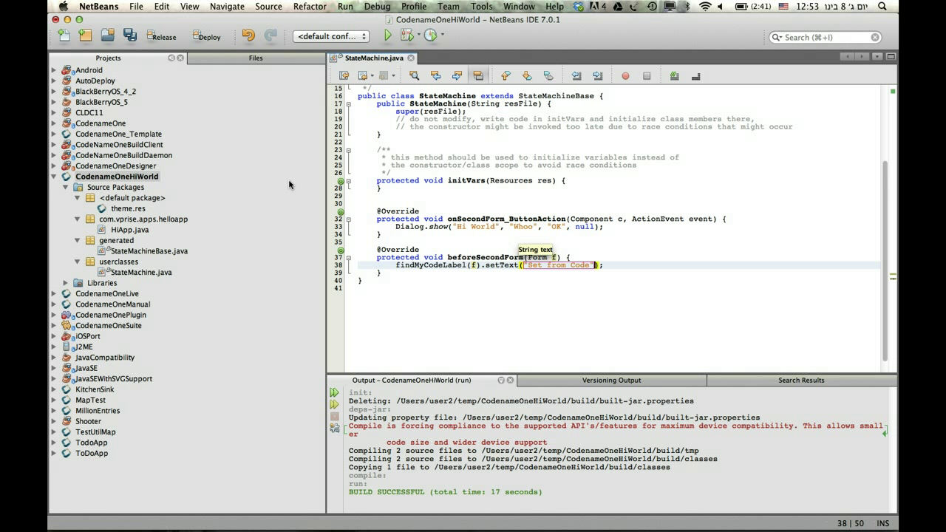
key(cmd+s)
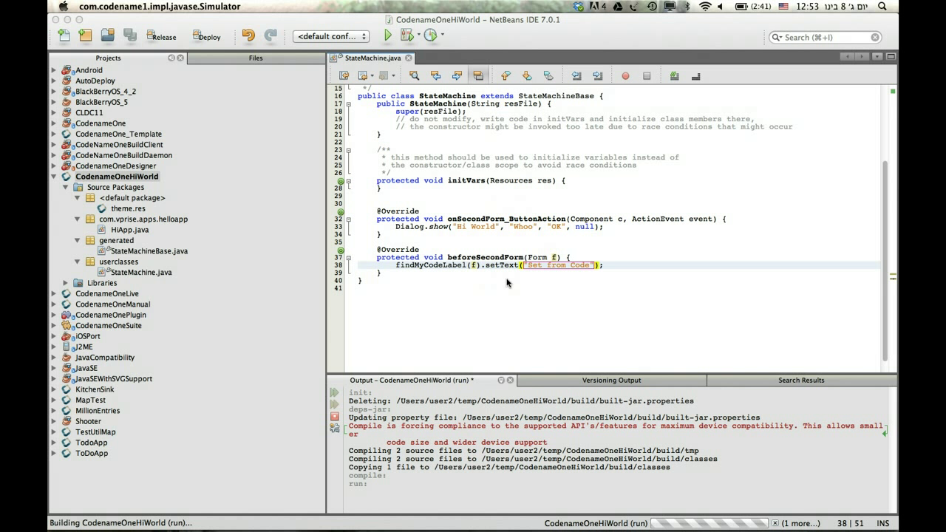
Switch back to the Designer and show the Themes section listing the Theme entry.
click(387, 36)
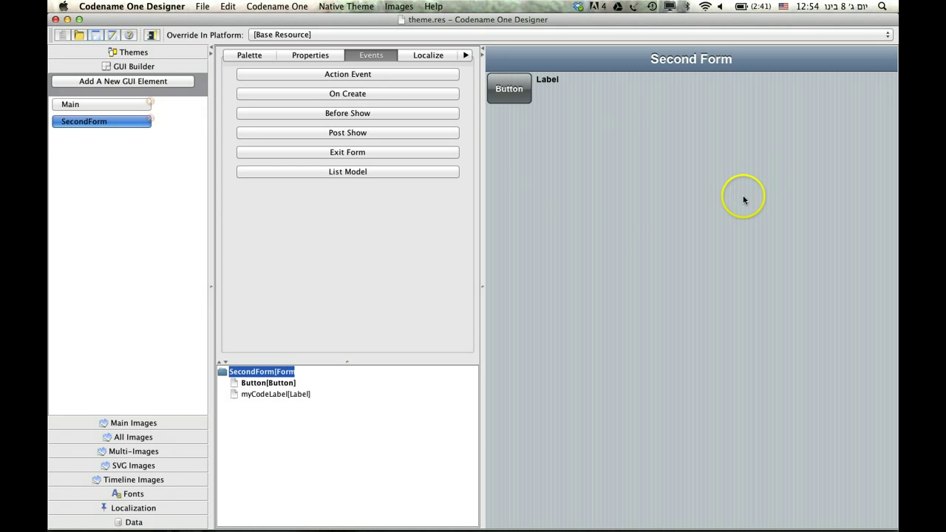
mouse_move(553, 114)
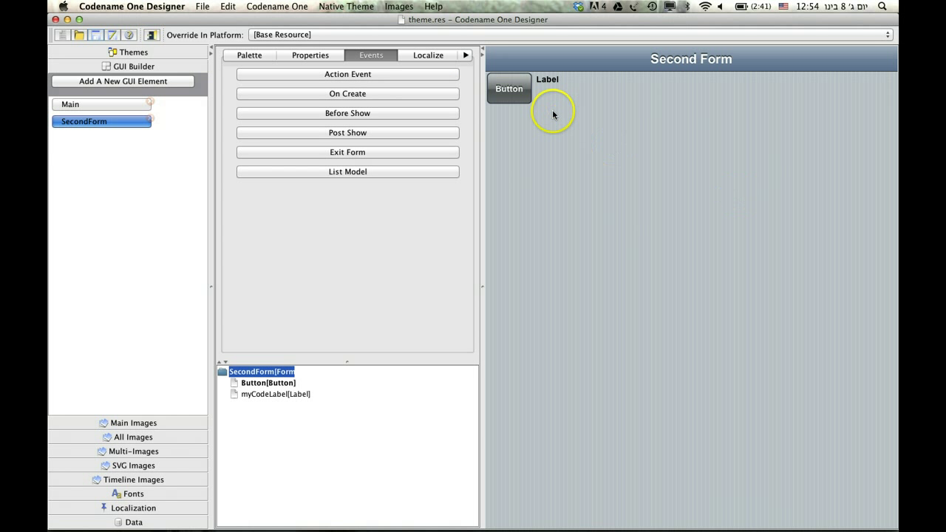
click(133, 51)
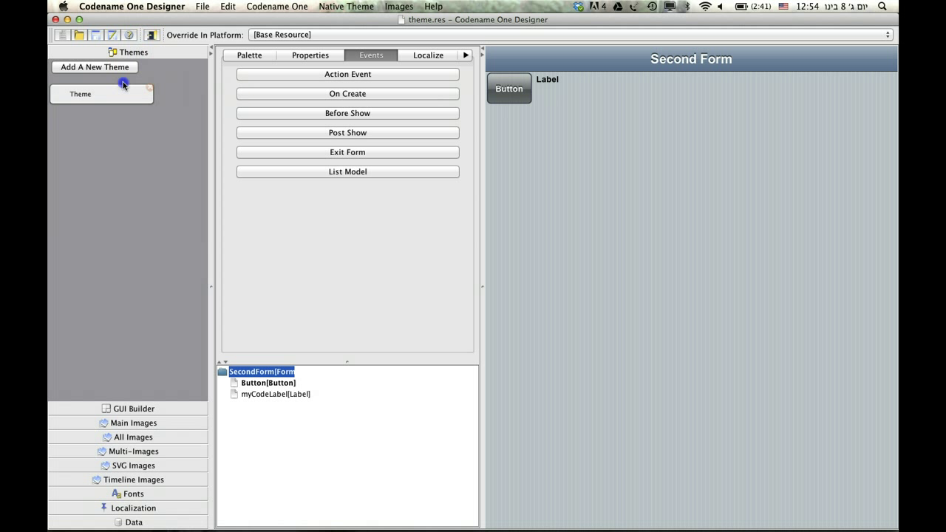